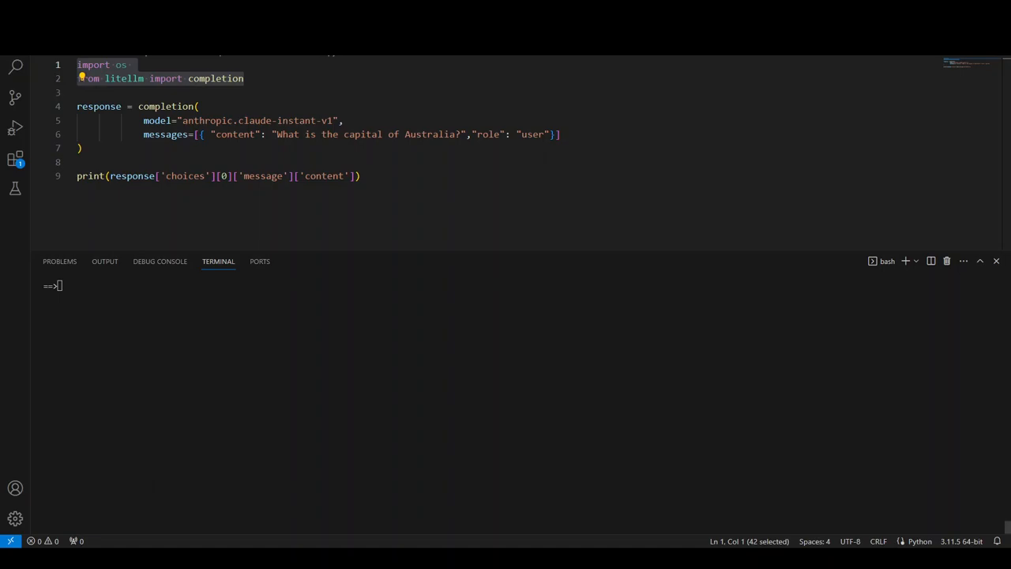
mouse_move(449, 341)
type("pip i")
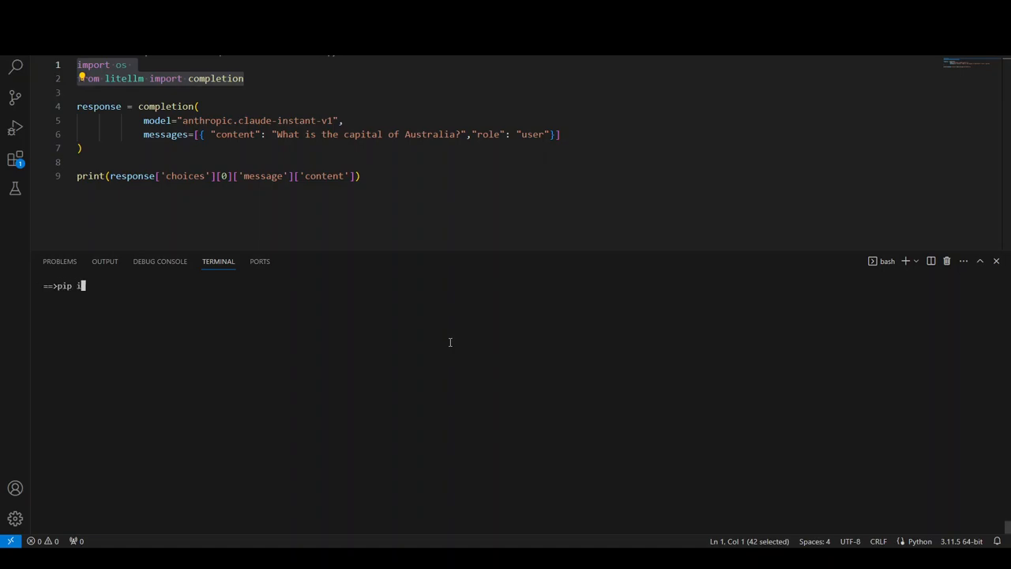
Step: Install litellm with pip and confirm the package with pip show litellm
type("nstall litellm")
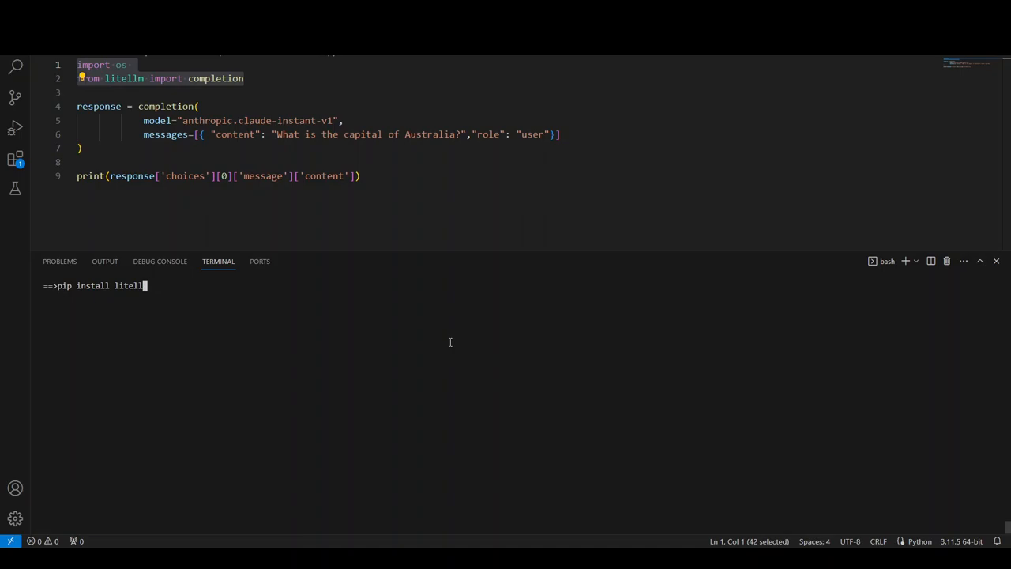
type("pip show")
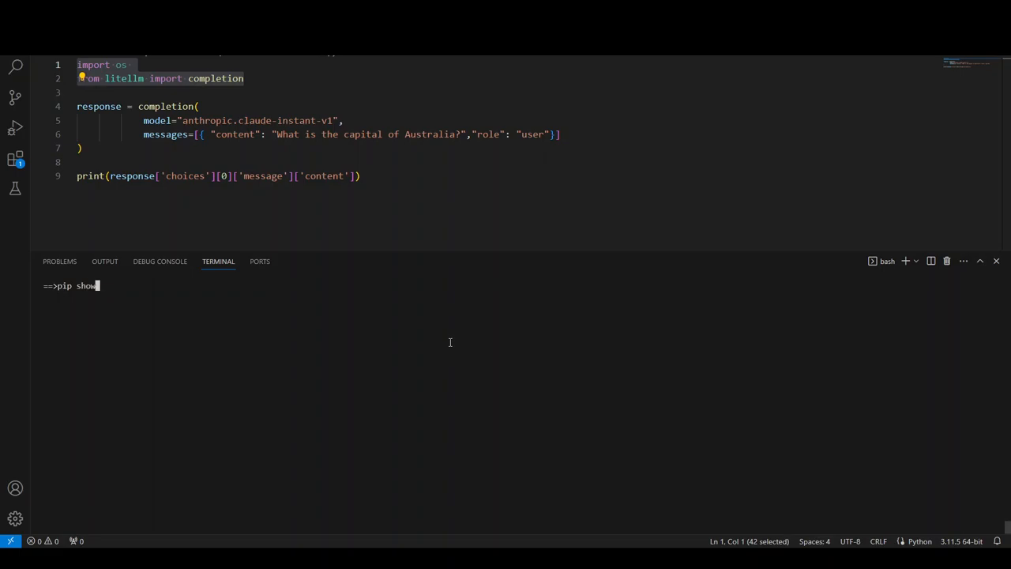
type("litellm")
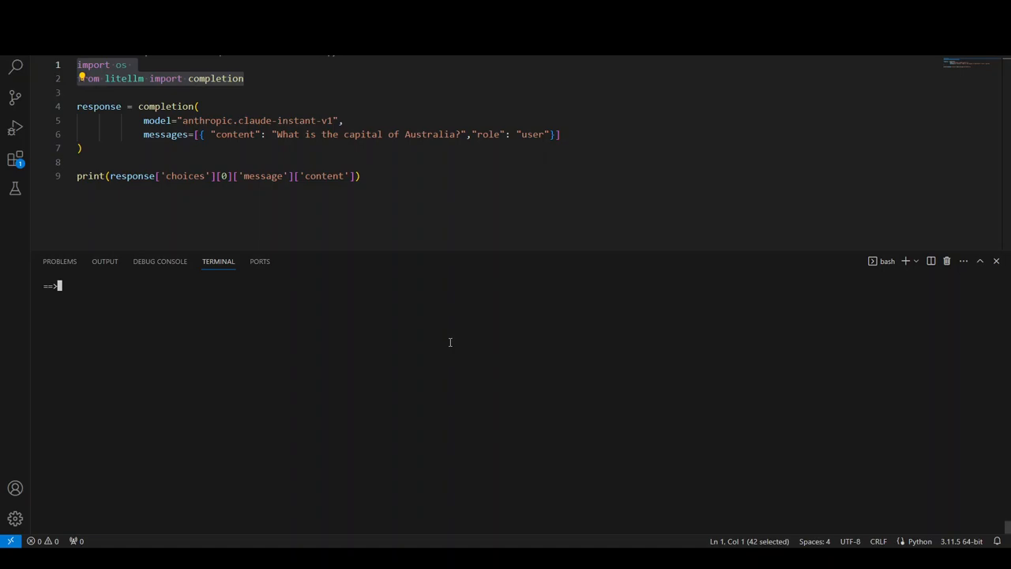
mouse_move(390, 275)
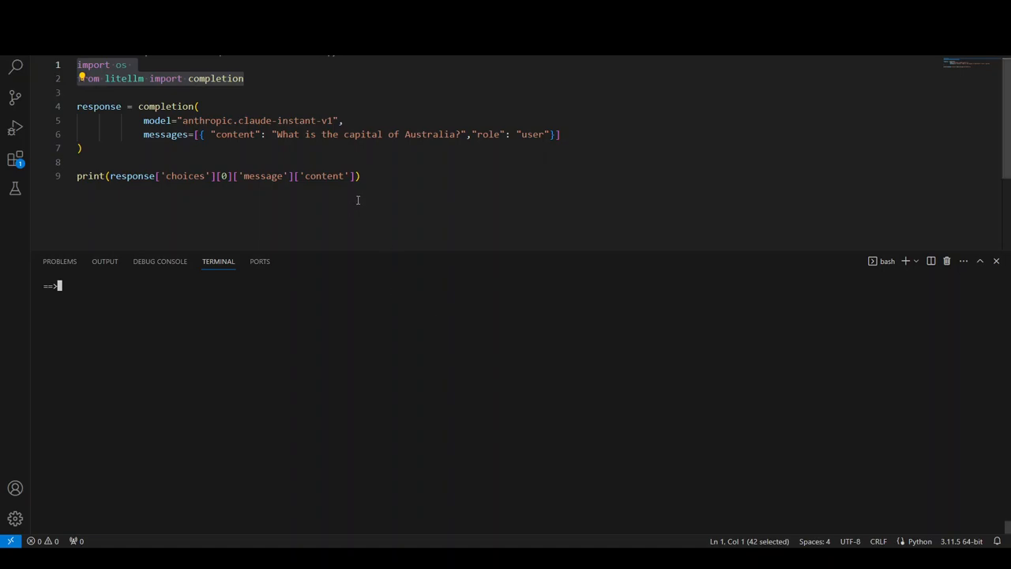
mouse_move(420, 204)
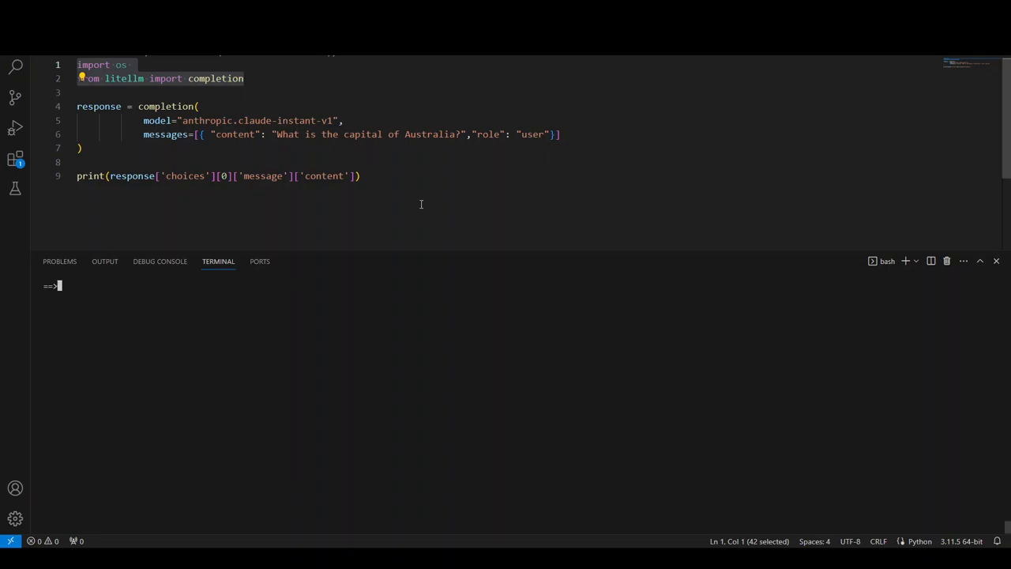
mouse_move(357, 193)
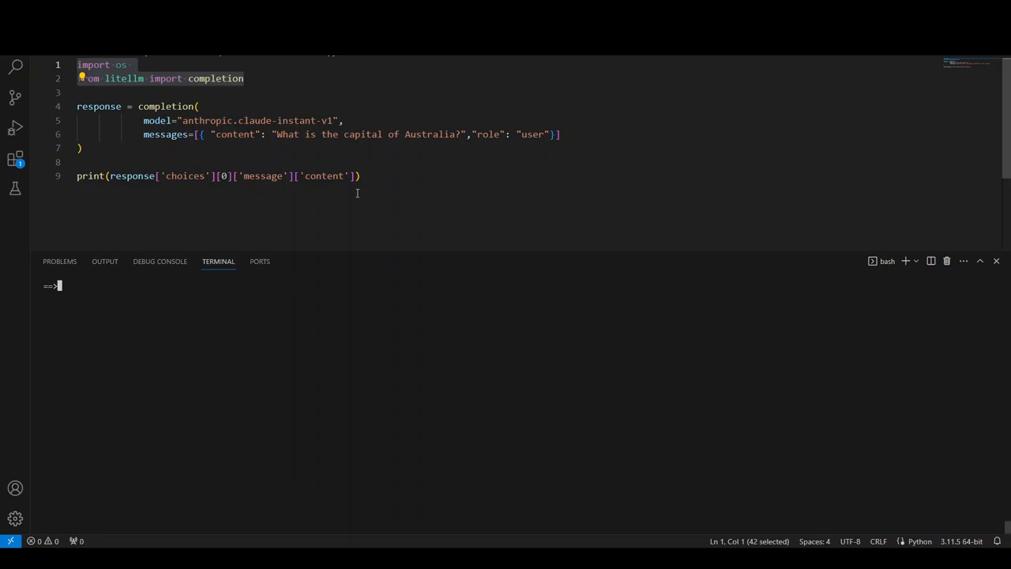
Step: Review the Bedrock script's litellm import and completion call in the editor
left_click(360, 175)
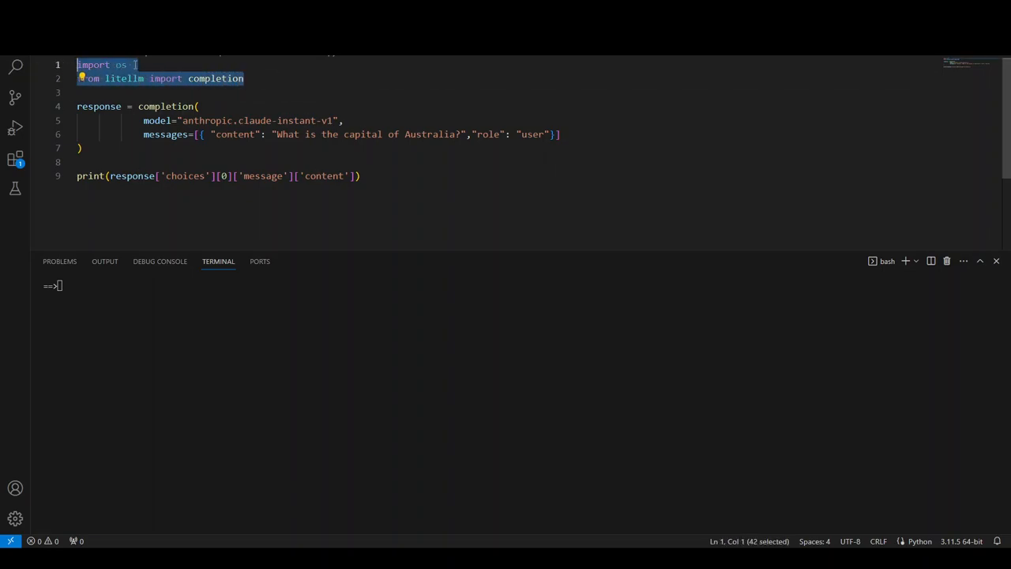
double_click(215, 79)
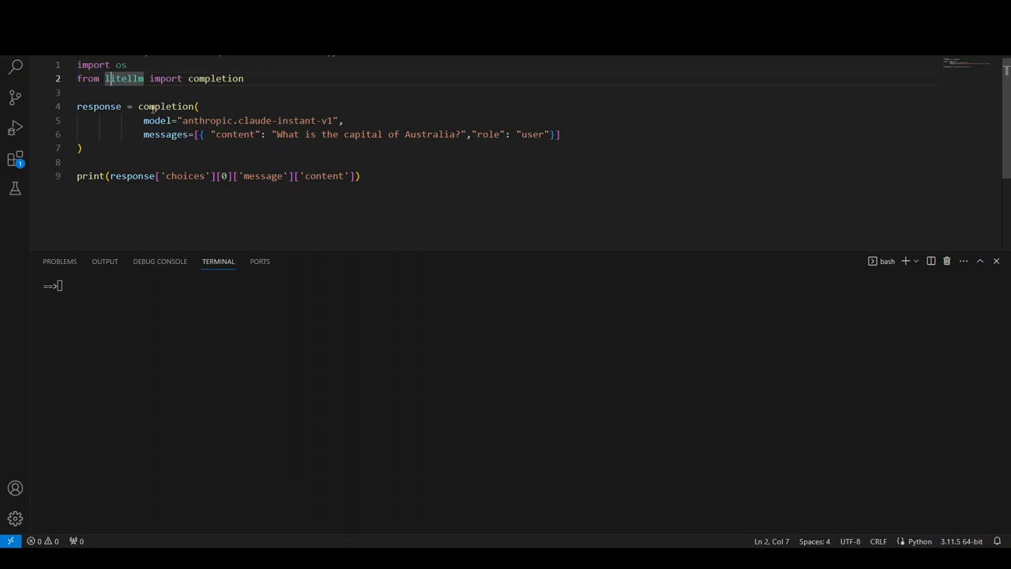
double_click(164, 106)
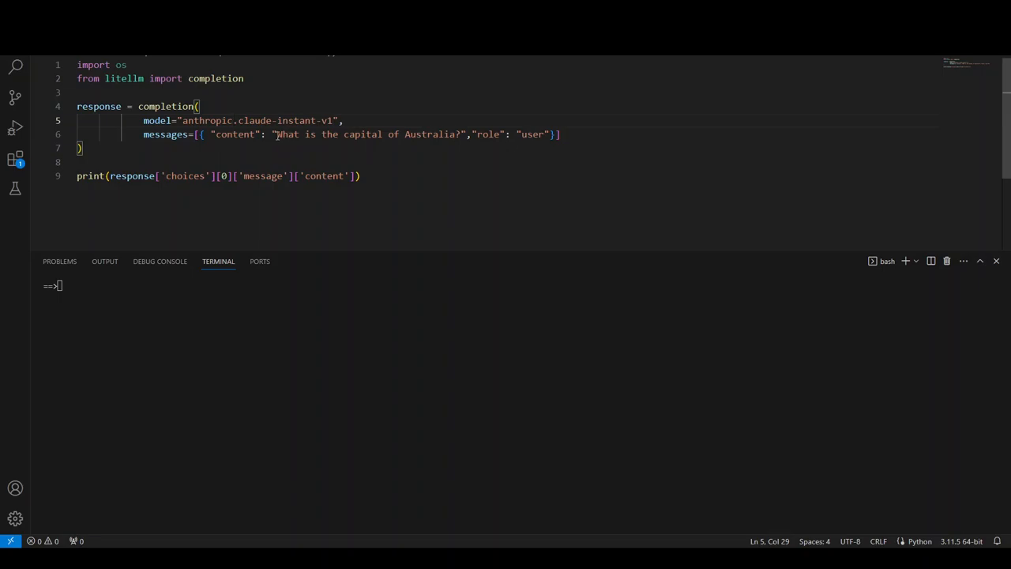
left_click_drag(278, 132, 462, 133)
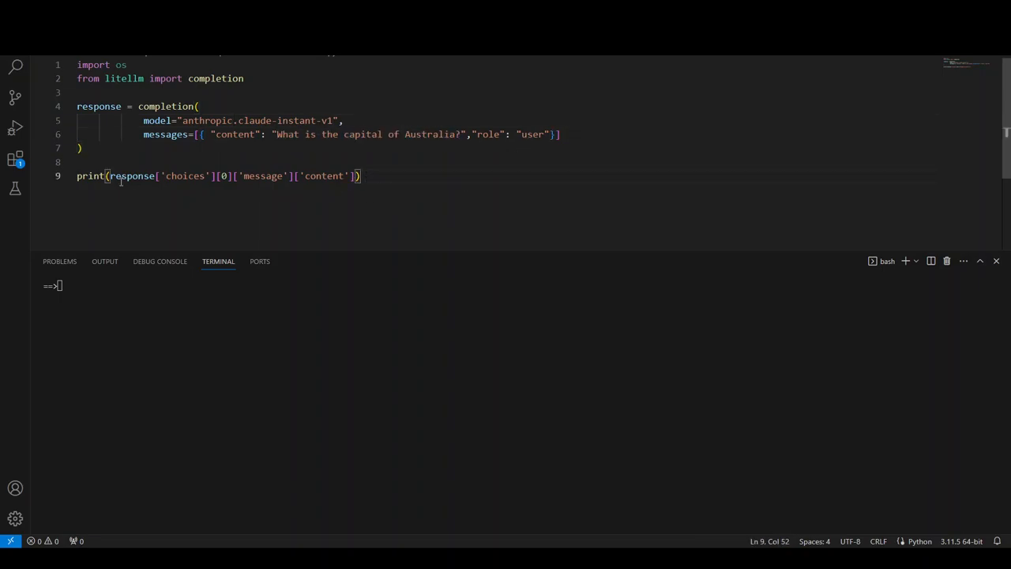
mouse_move(234, 281)
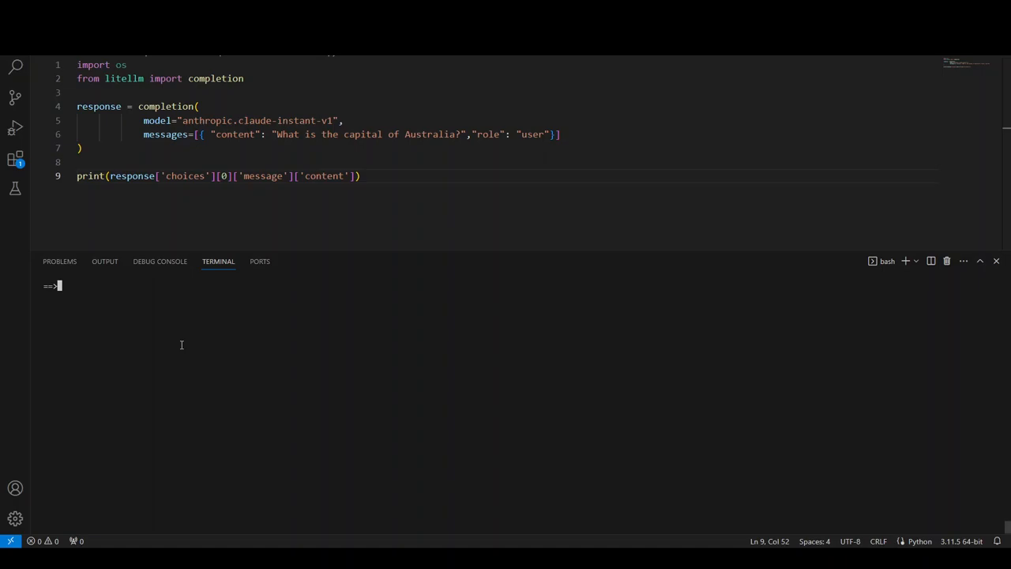
Step: Check aws --version, then run py litellm-test-bedrock.py, which answers Canberra
type("a")
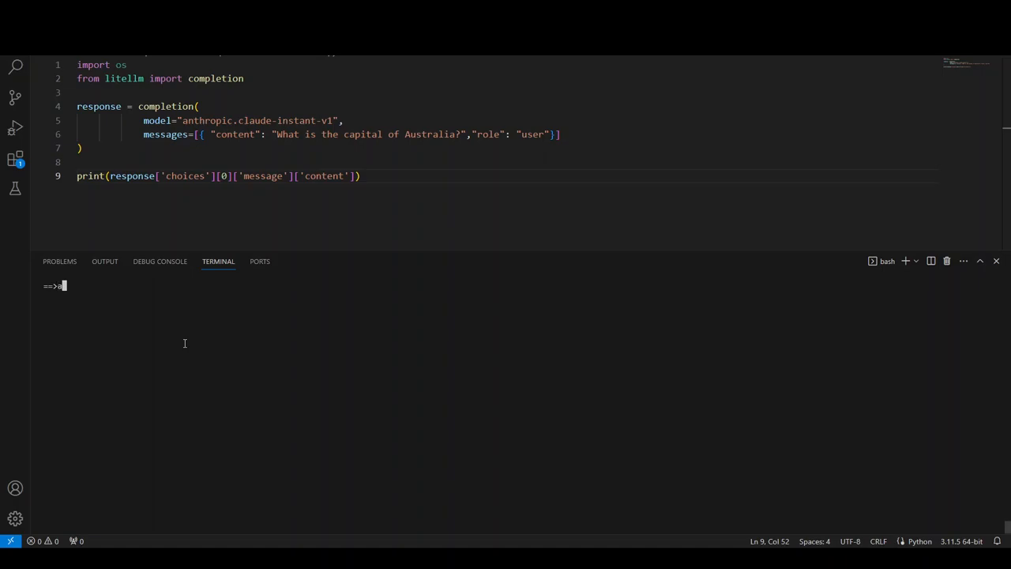
type("aws --version")
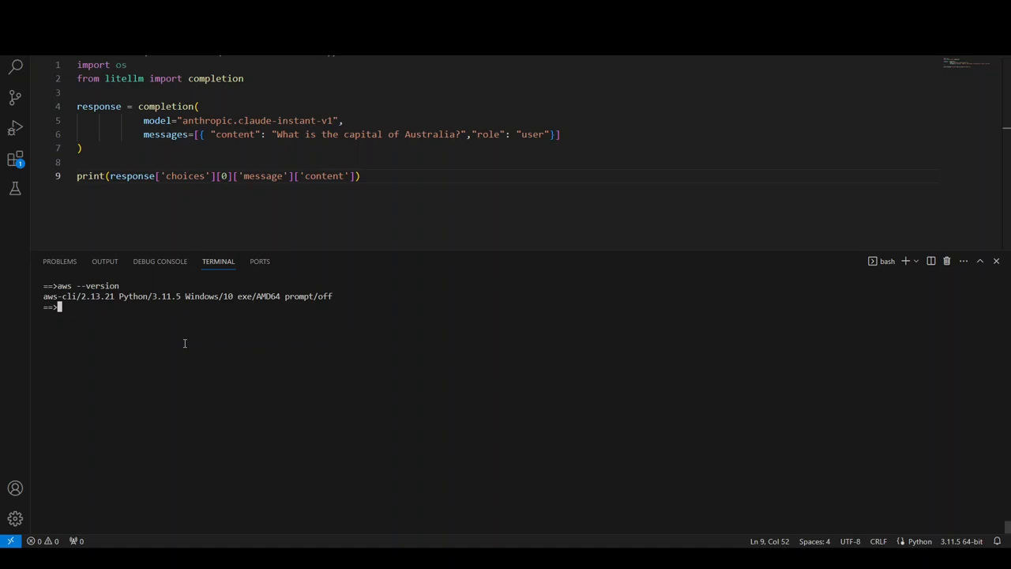
type("c")
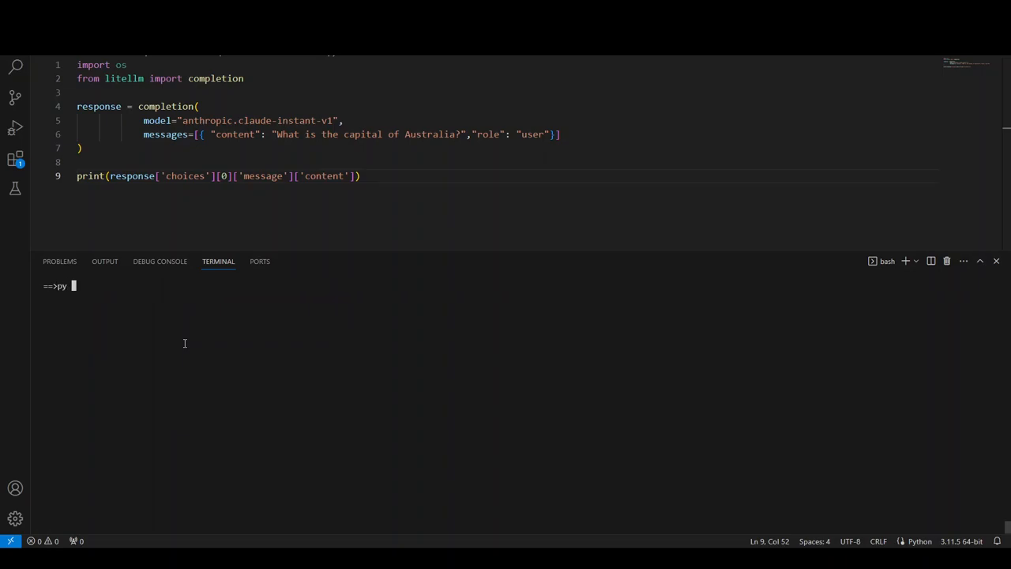
type("litellm-")
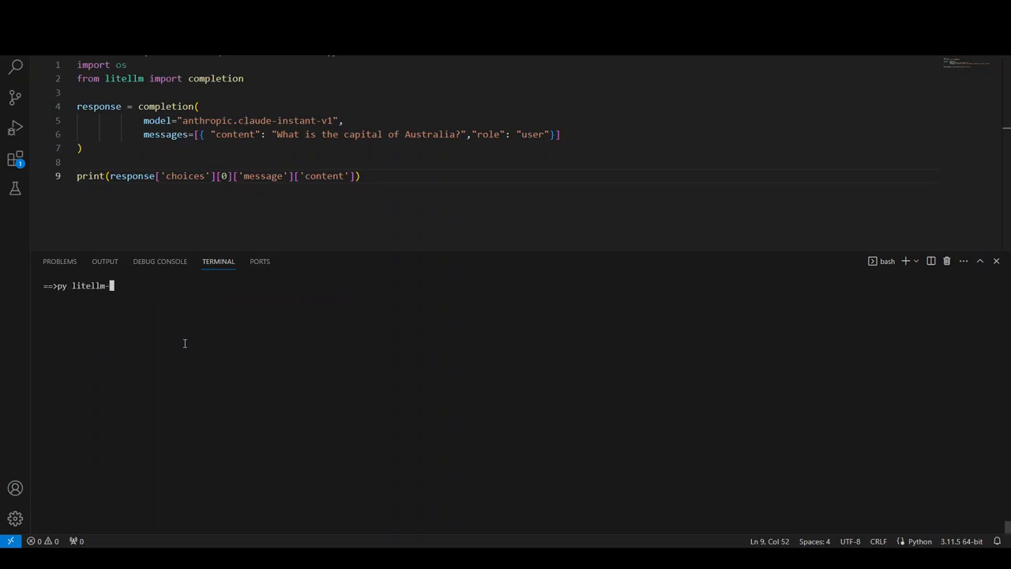
type("test-bedrock.py")
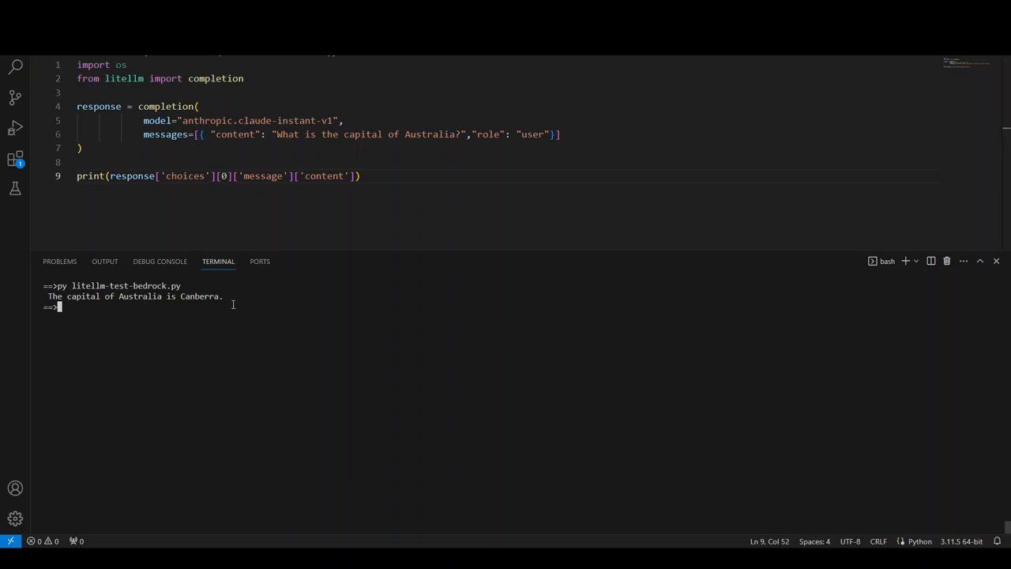
mouse_move(294, 327)
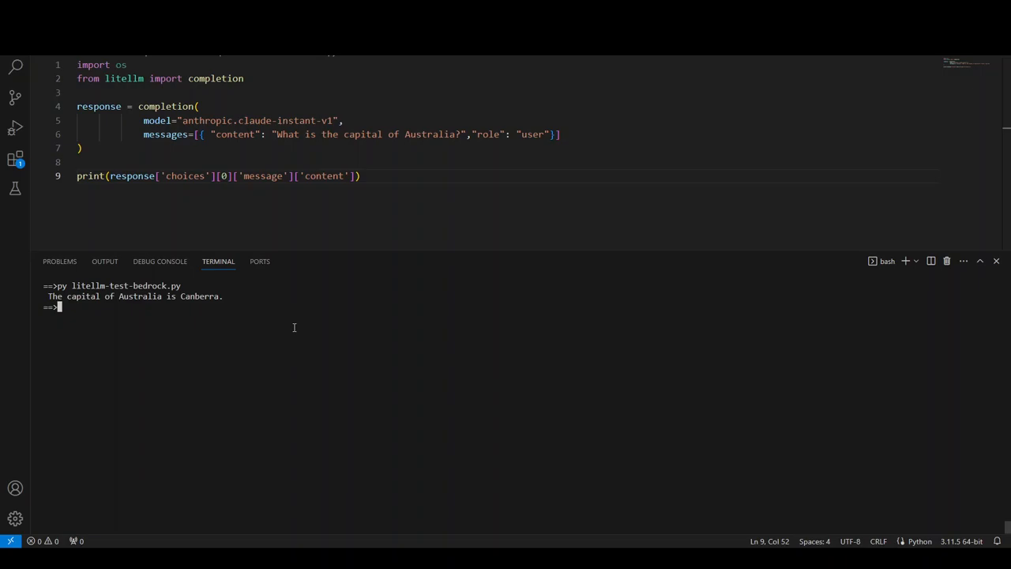
mouse_move(294, 330)
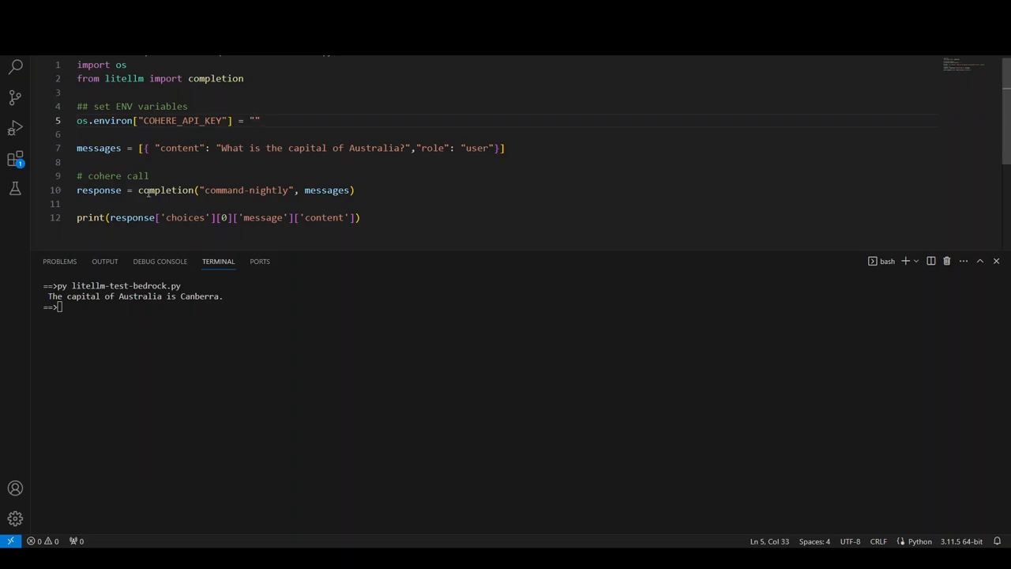
mouse_move(161, 370)
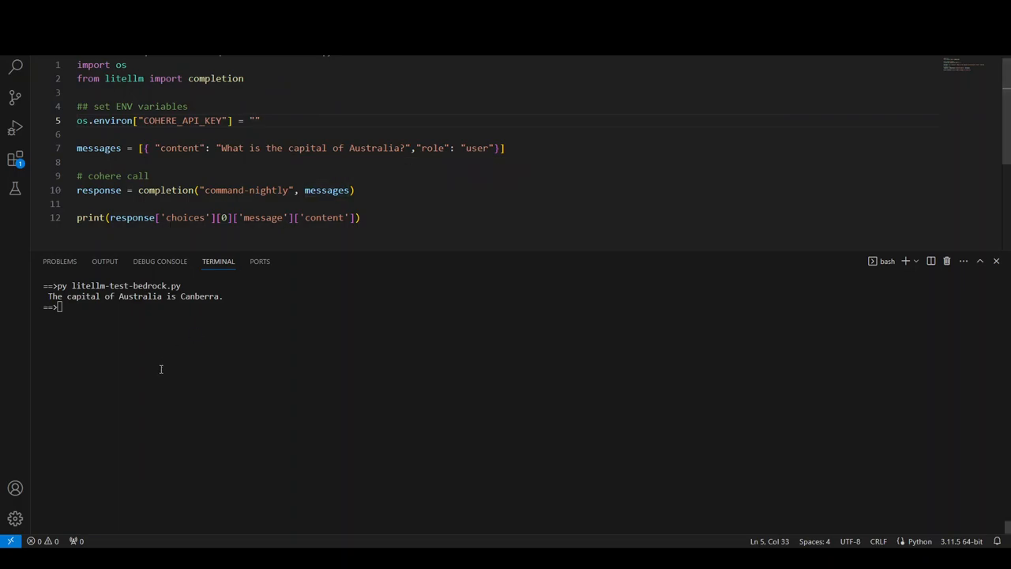
Step: Clear the terminal before running the Cohere test script
type("clear")
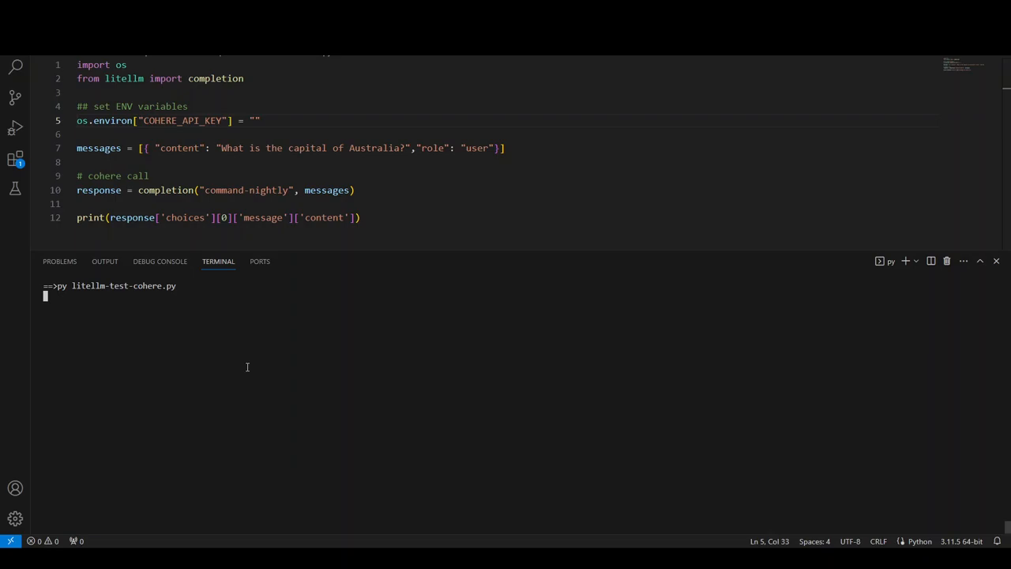
key("Enter")
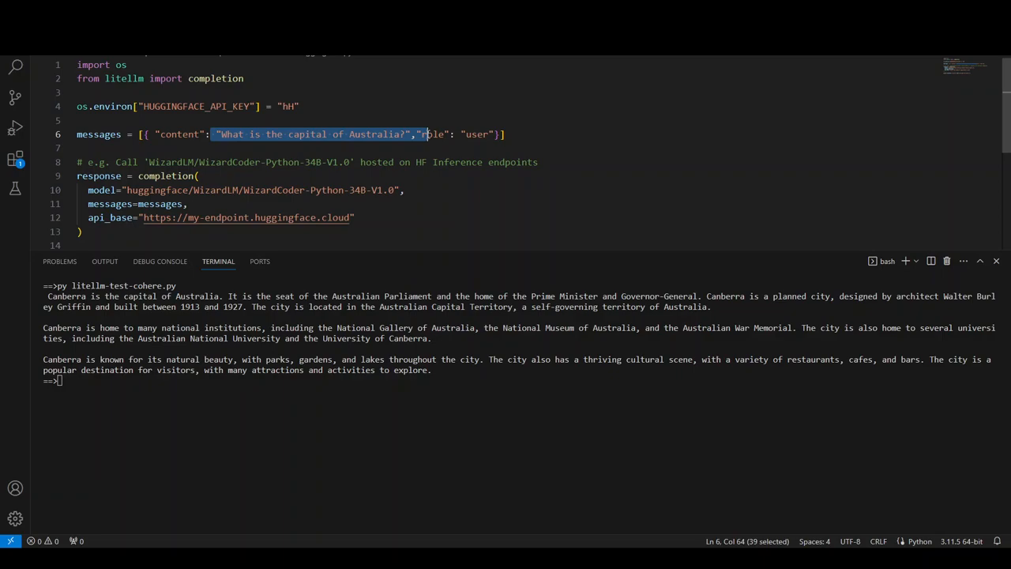
mouse_move(98, 175)
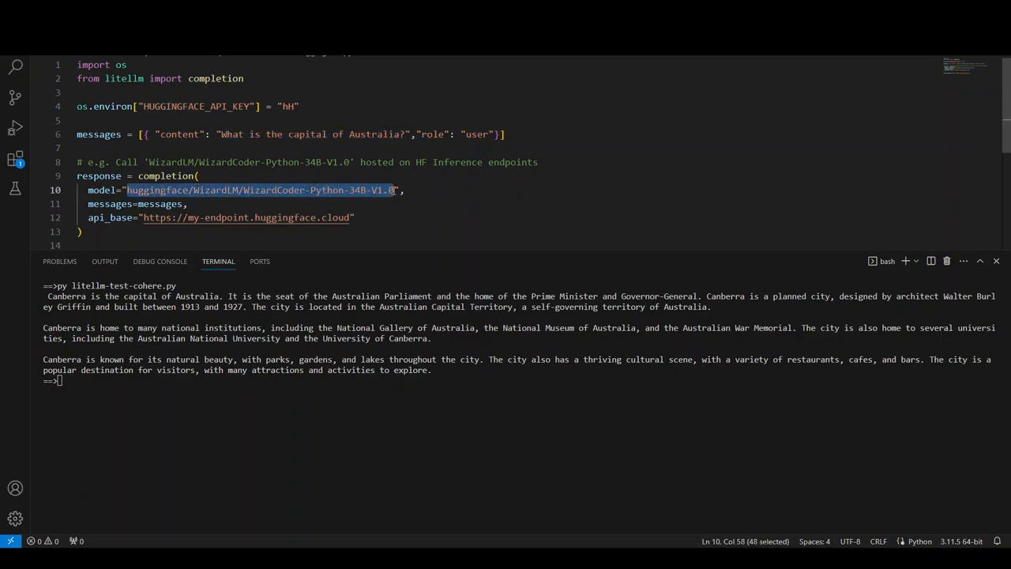
mouse_move(316, 190)
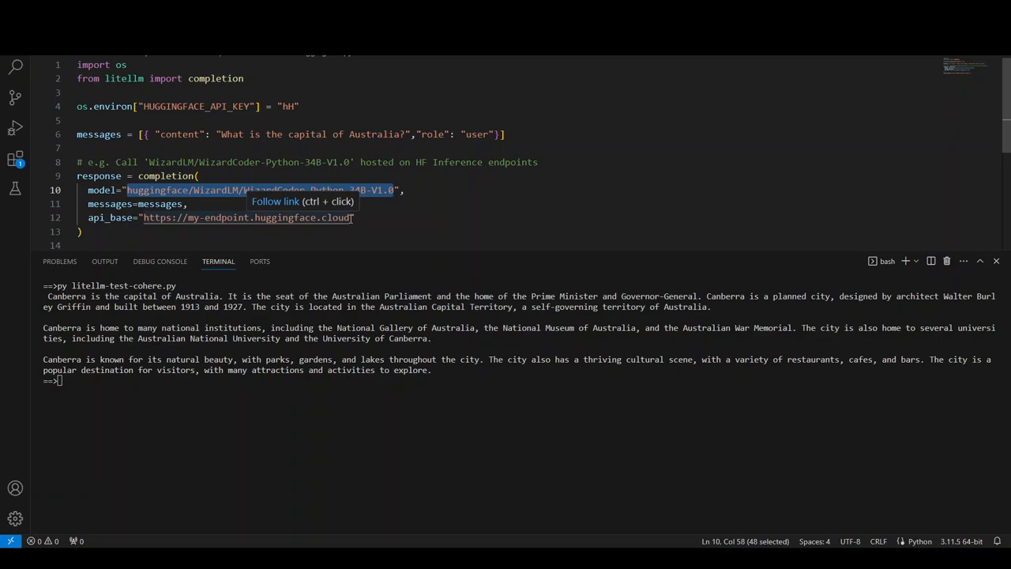
mouse_move(373, 236)
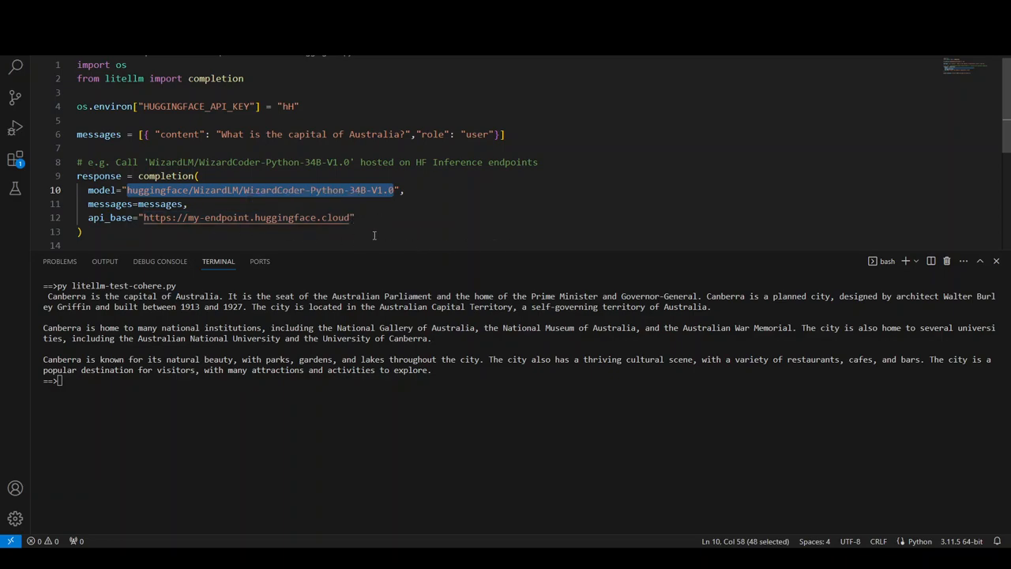
left_click(354, 218)
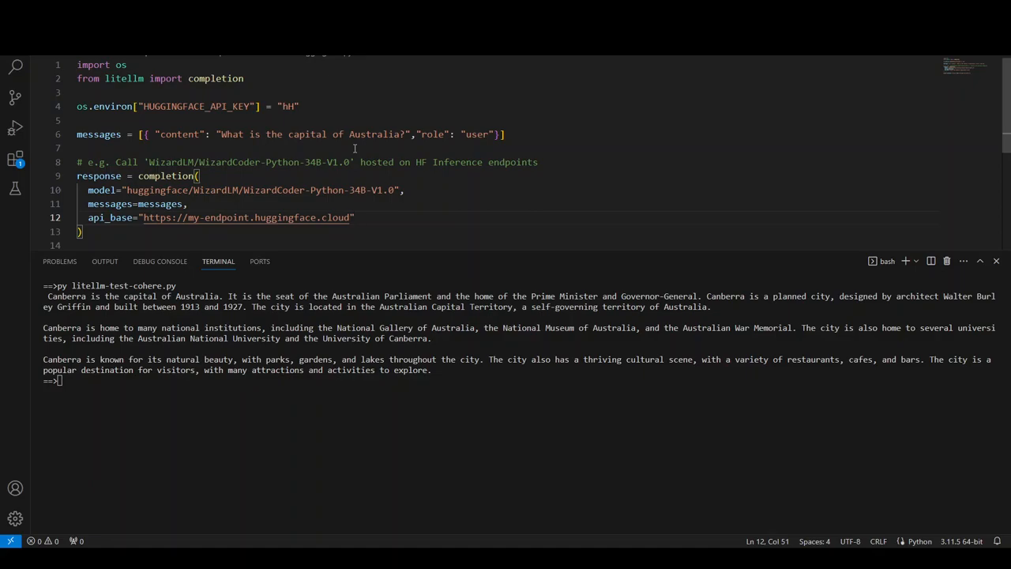
mouse_move(250, 185)
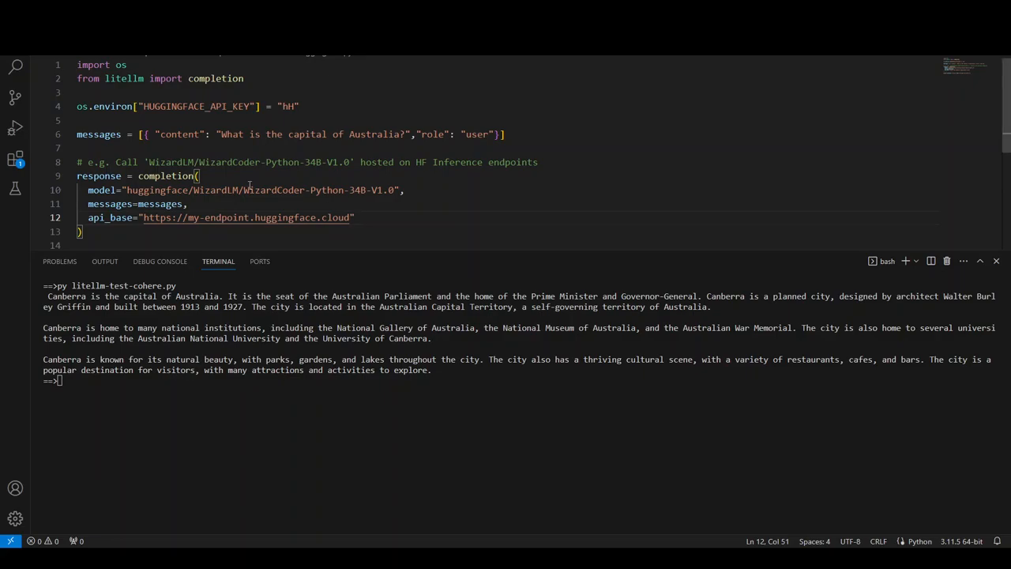
mouse_move(22, 330)
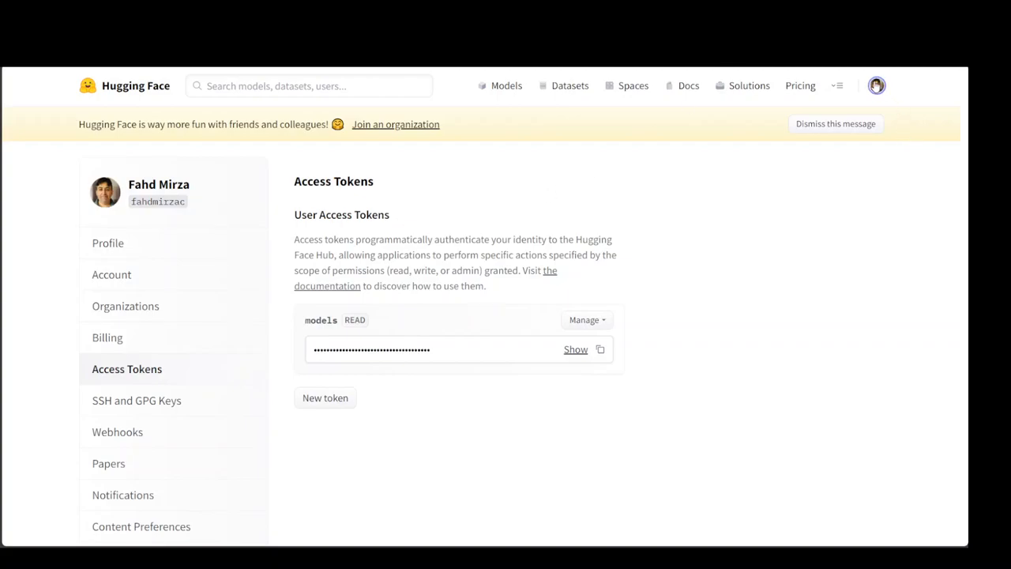
Step: Go to the Hugging Face Access Tokens settings listing the 'models' READ token
left_click(876, 86)
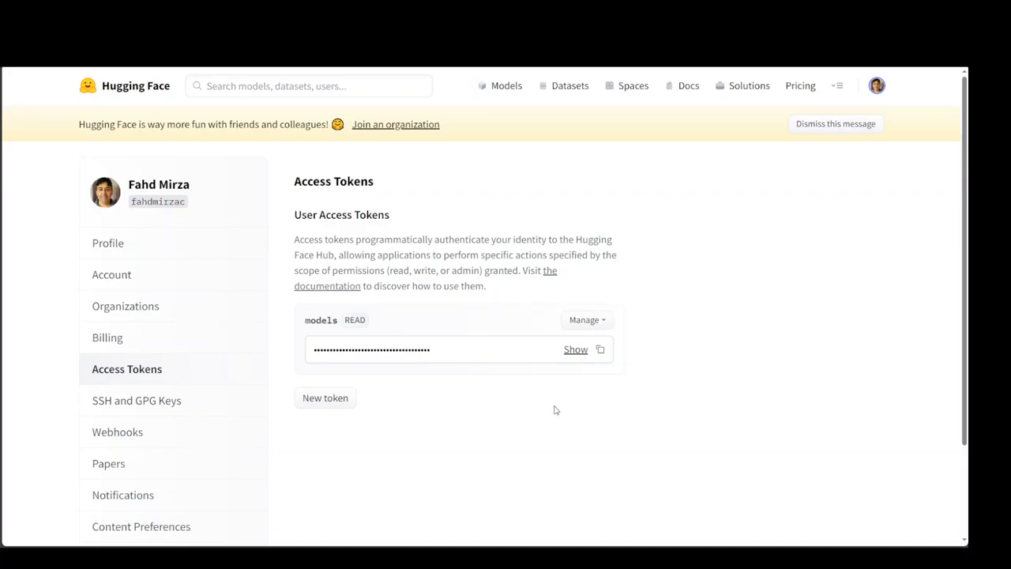
mouse_move(553, 413)
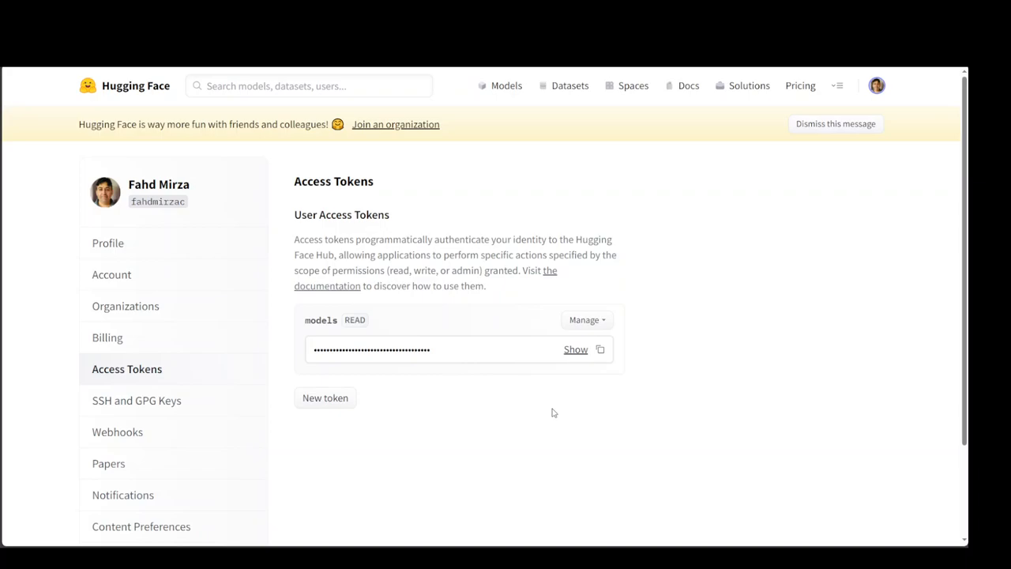
mouse_move(548, 411)
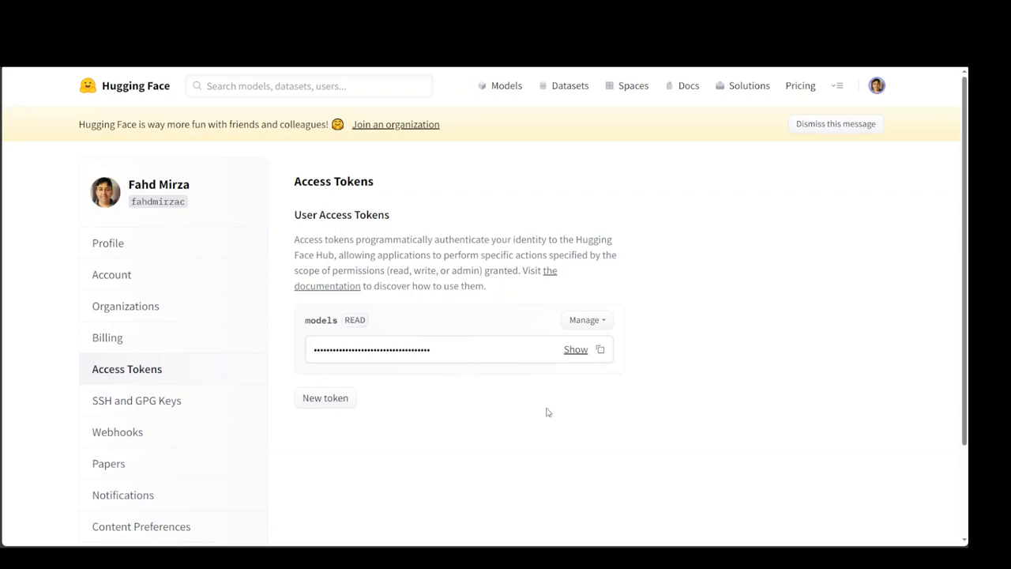
mouse_move(547, 418)
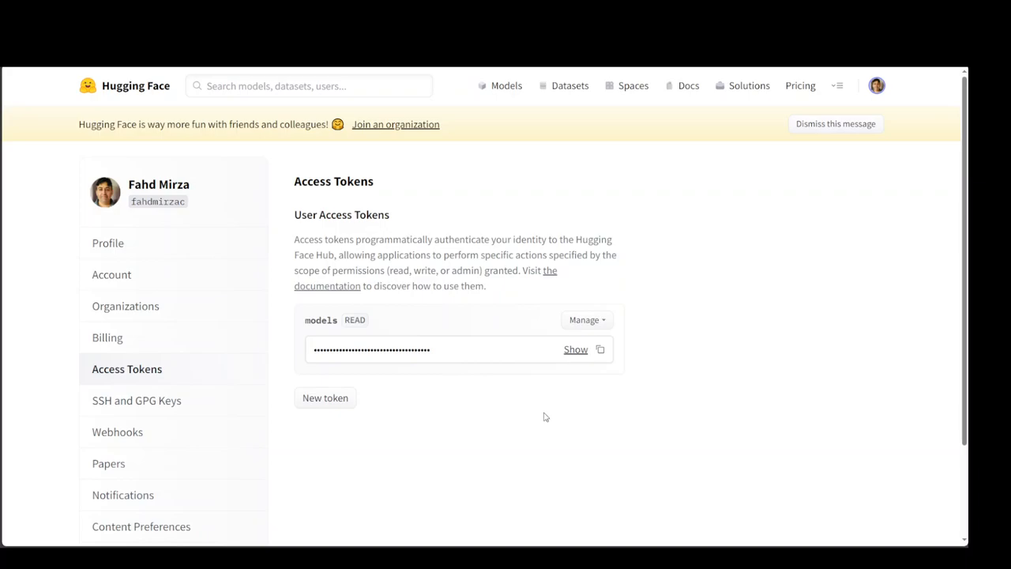
mouse_move(799, 85)
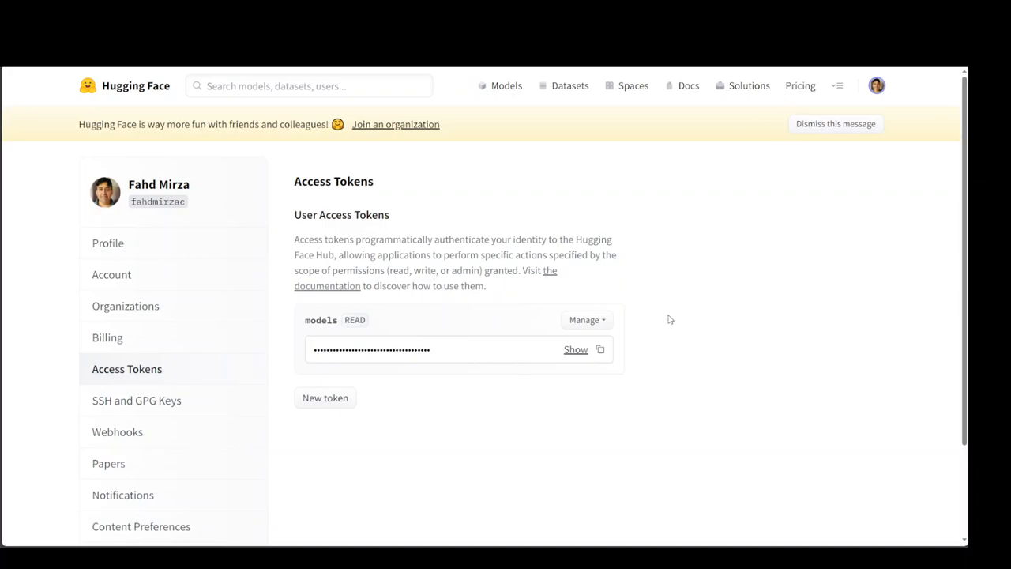
mouse_move(667, 319)
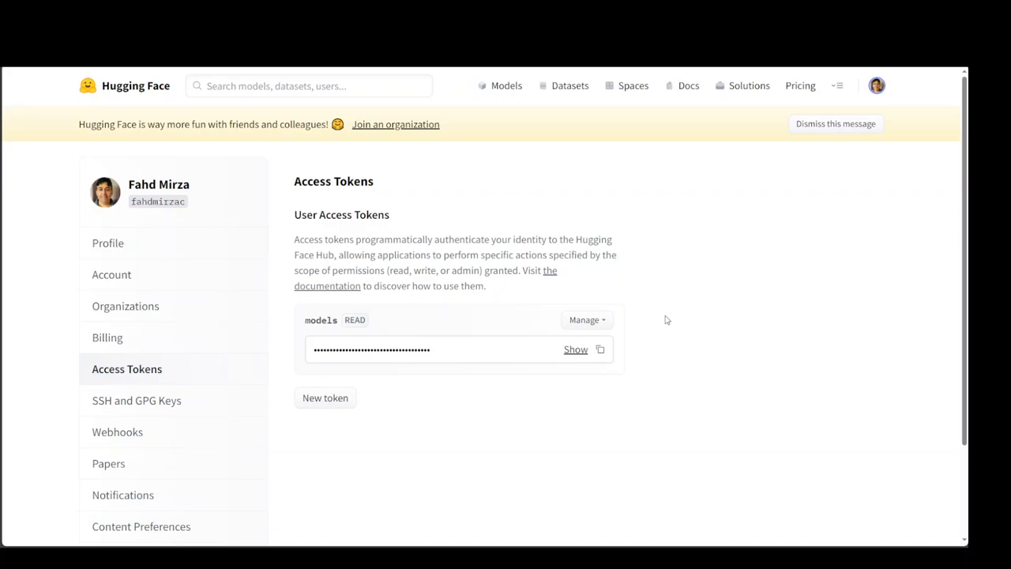
mouse_move(664, 323)
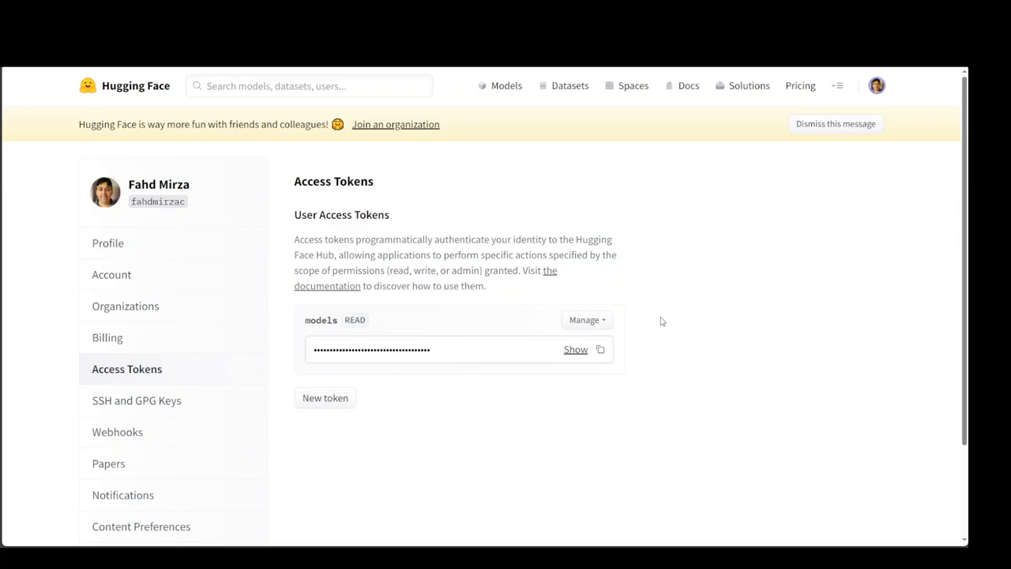
mouse_move(664, 319)
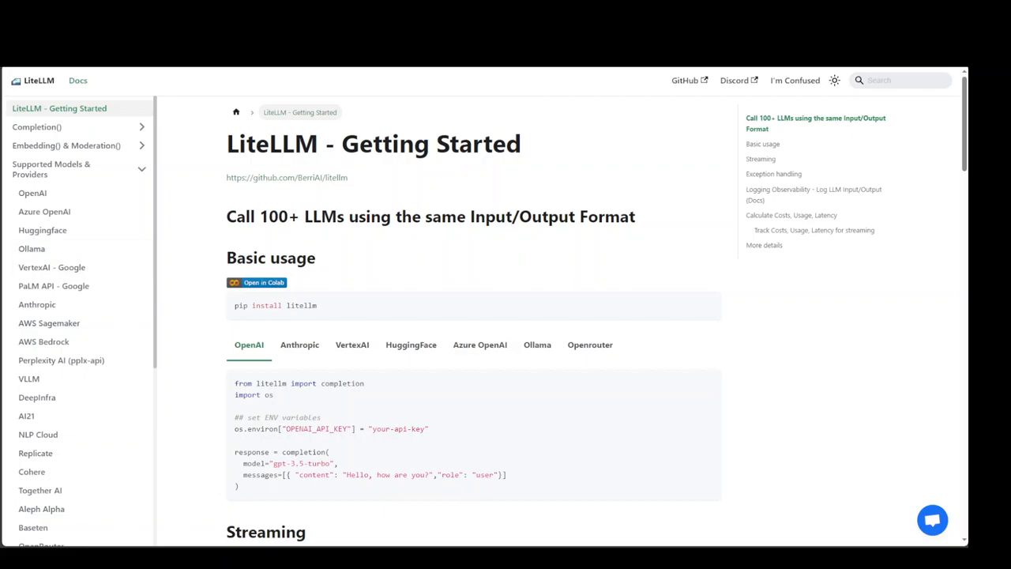
Step: Scroll the docs sidebar through the Supported Models & Providers list
scroll("down", 3)
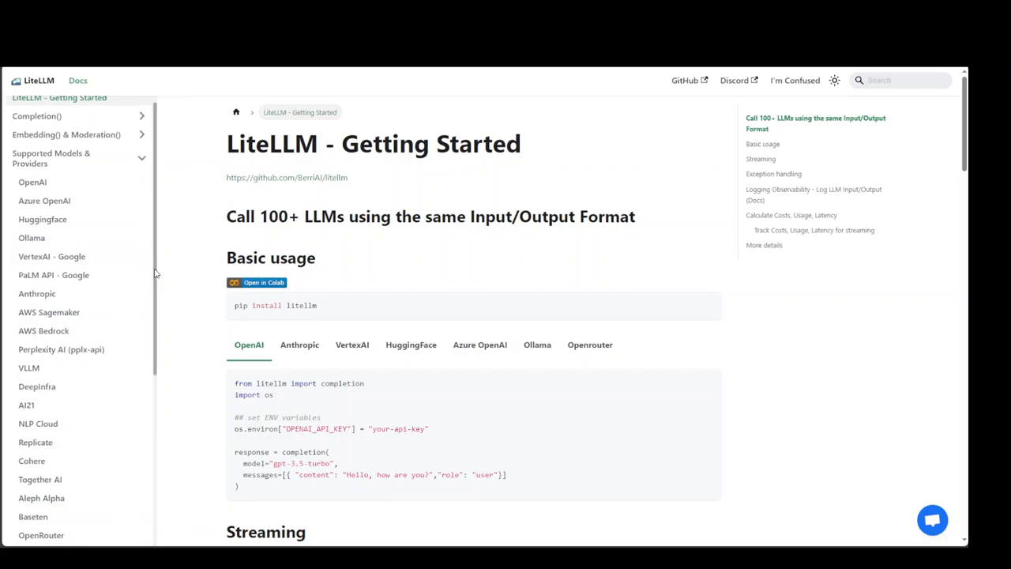
scroll("down", 3)
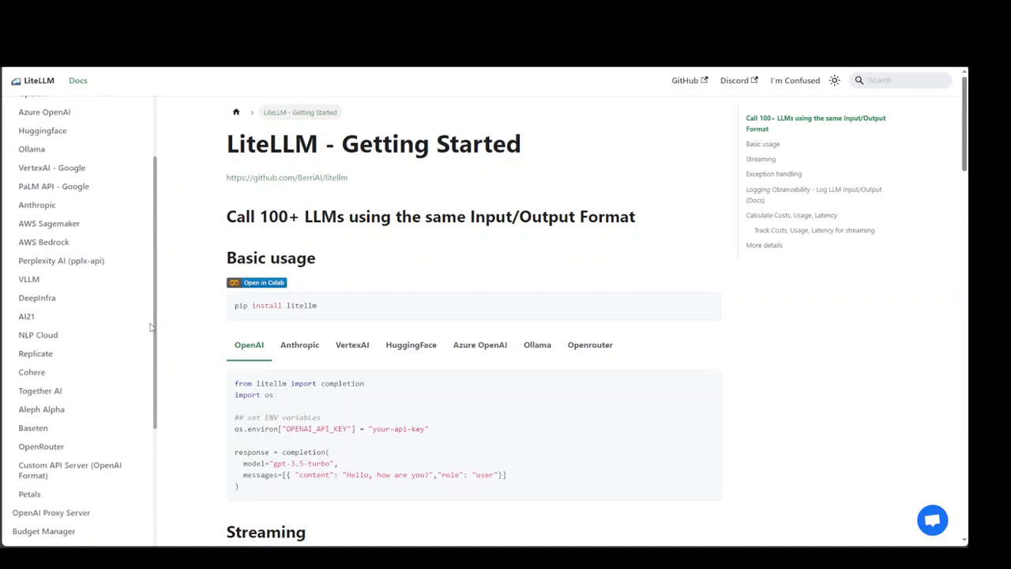
scroll("down", 3)
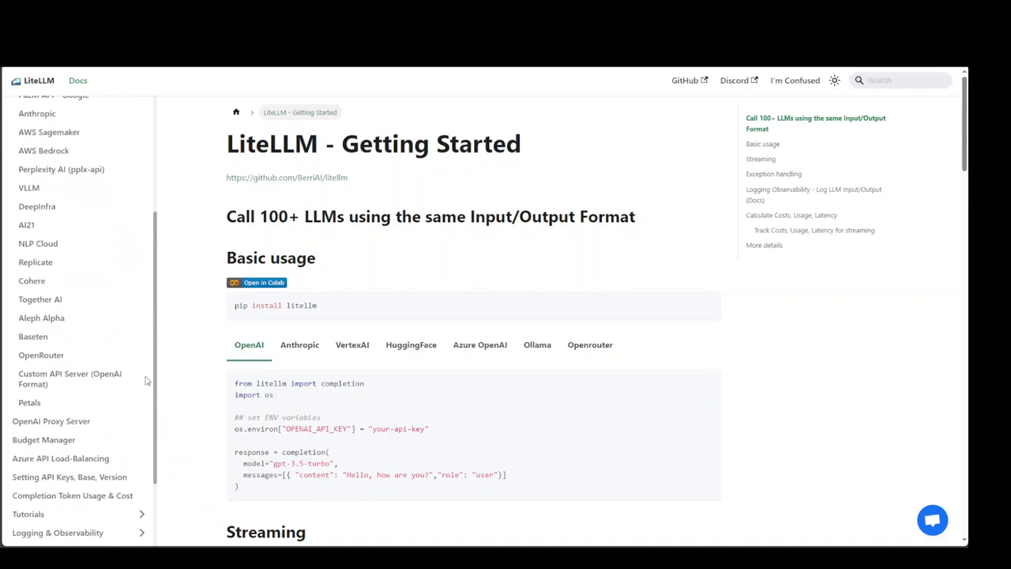
scroll("down", 3)
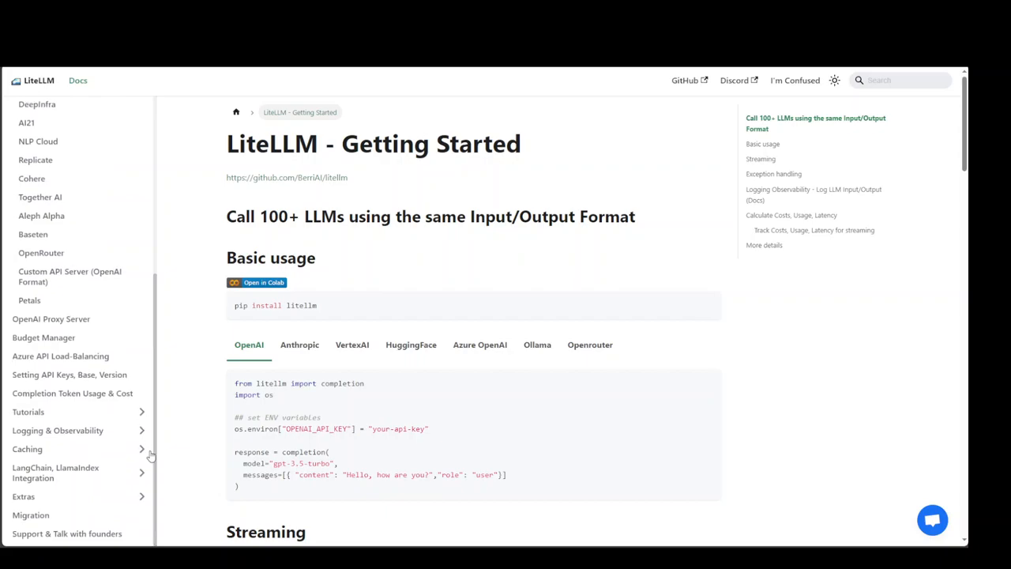
mouse_move(50, 320)
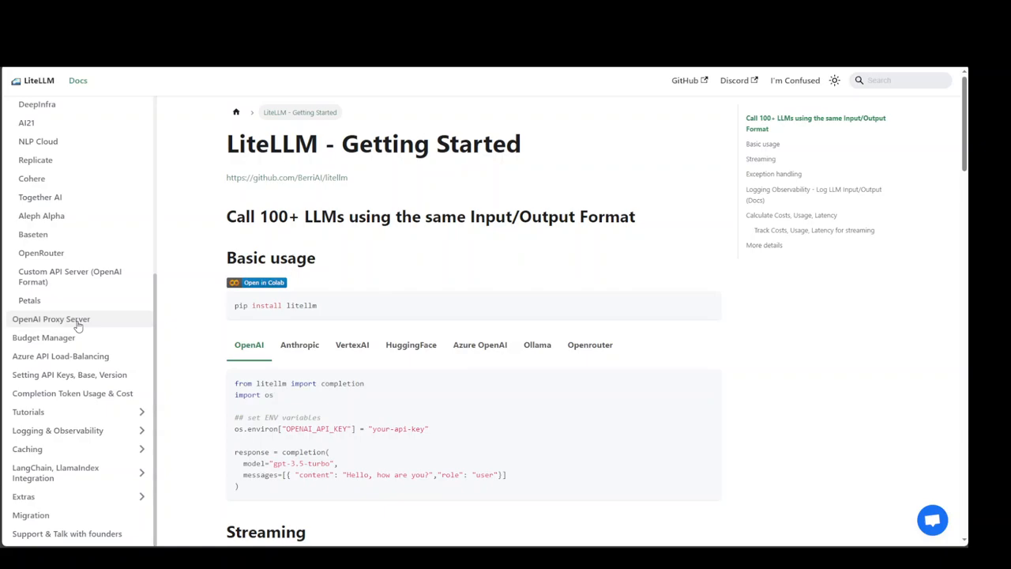
mouse_move(61, 411)
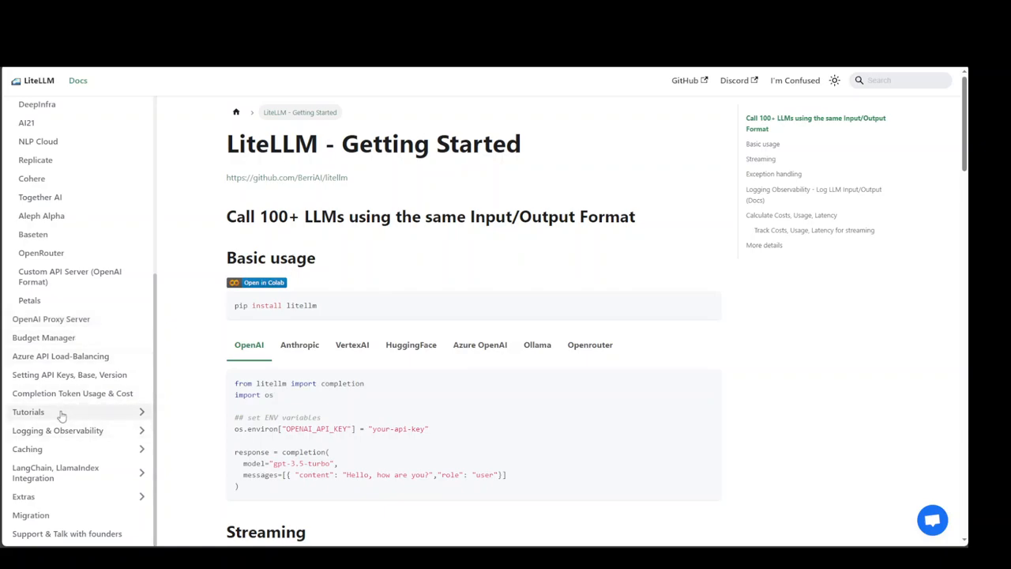
mouse_move(63, 488)
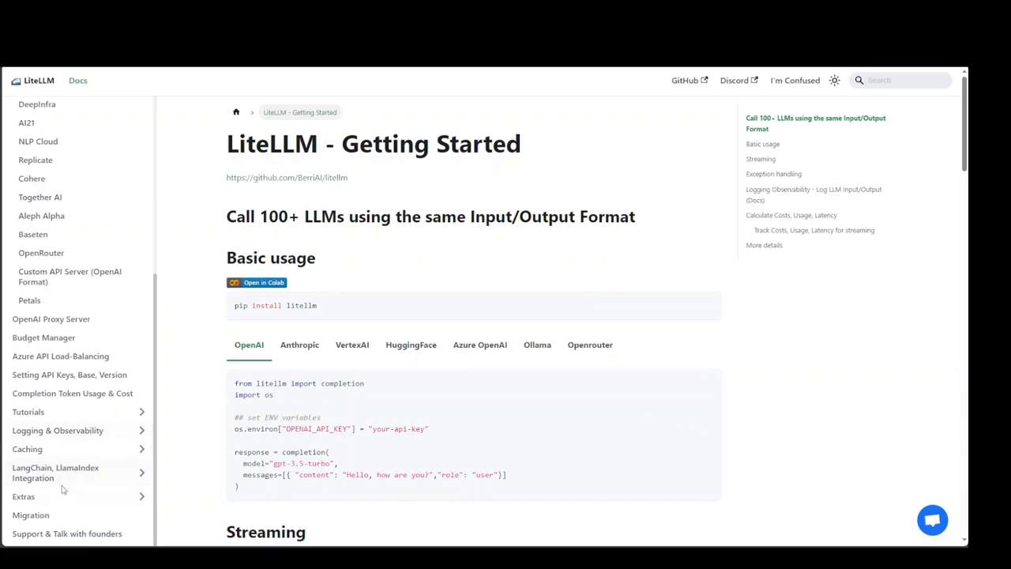
mouse_move(56, 473)
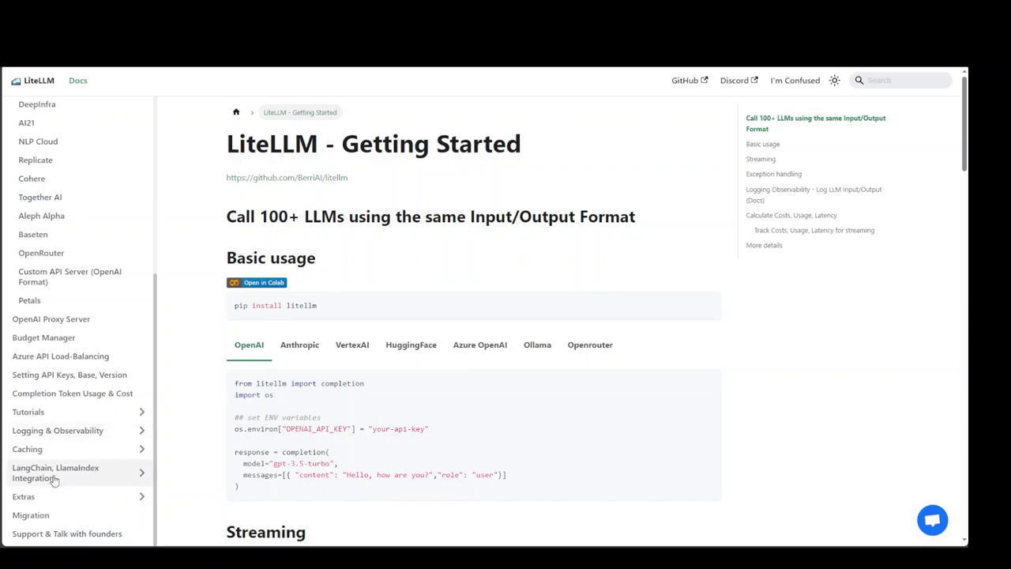
mouse_move(743, 345)
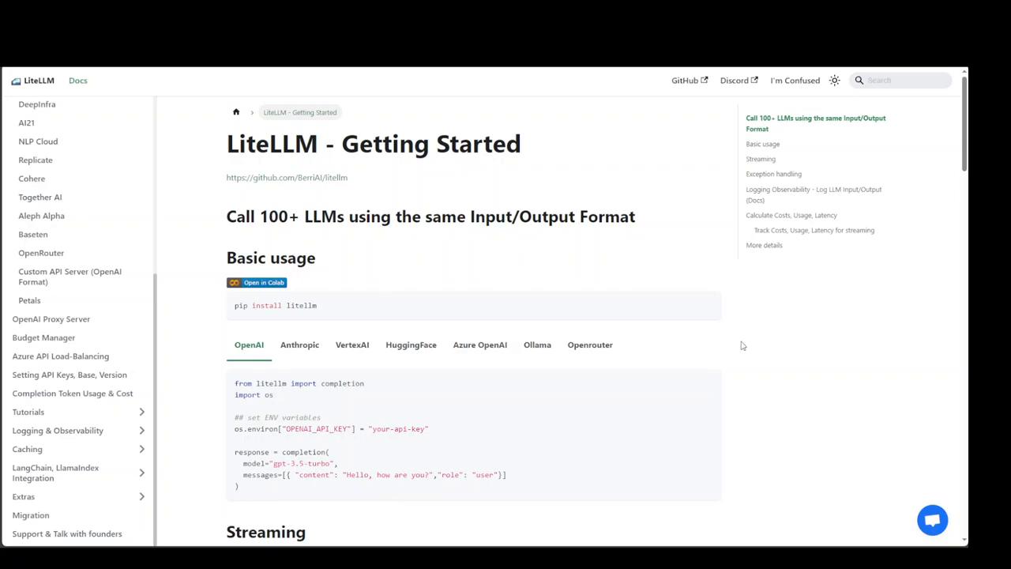
mouse_move(727, 354)
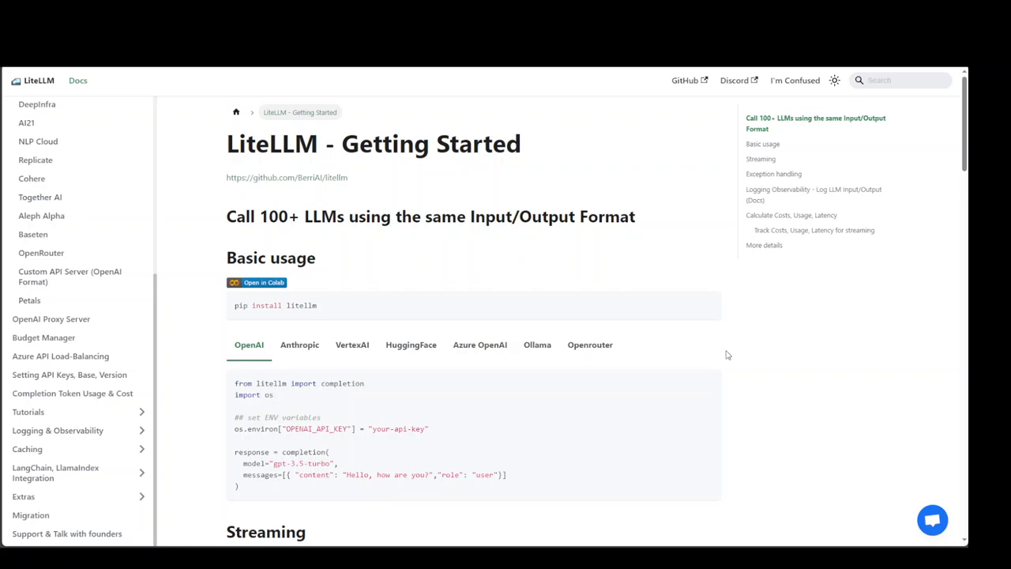